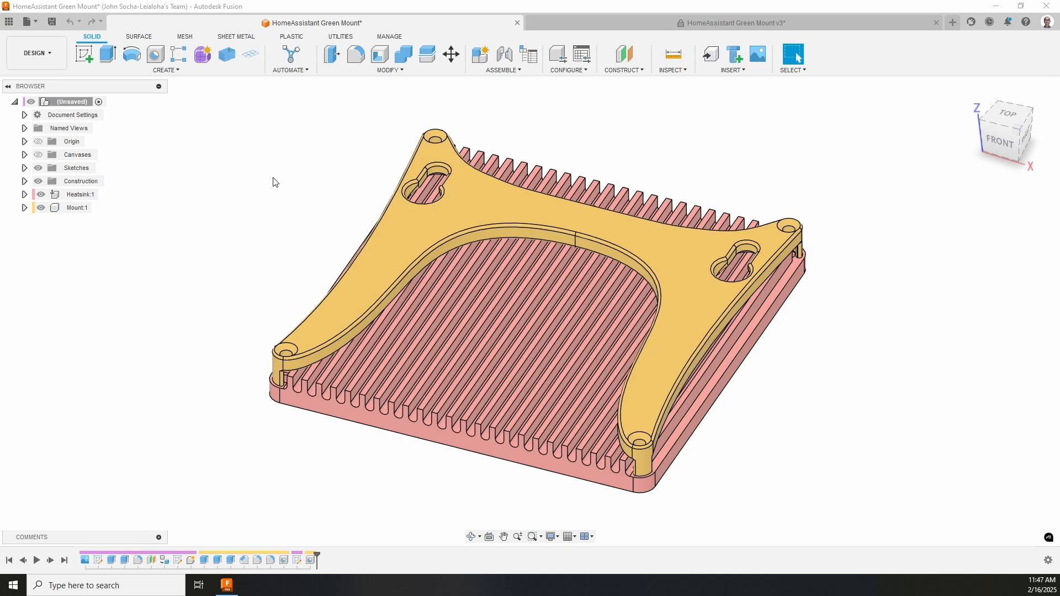
{"action": "mouse_move", "coordinate": [379, 161]}
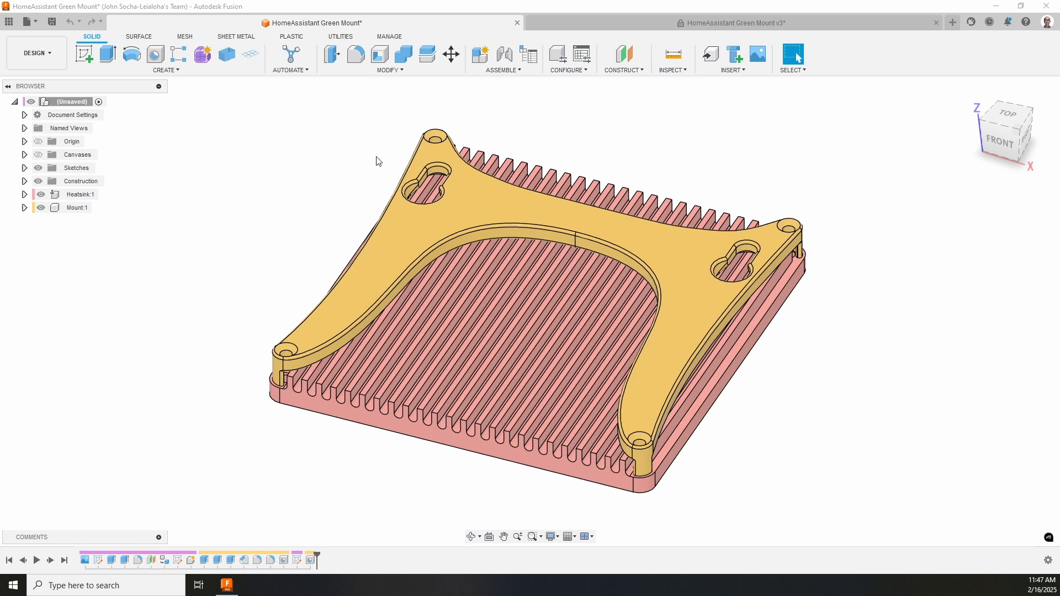
{"action": "mouse_move", "coordinate": [193, 541]}
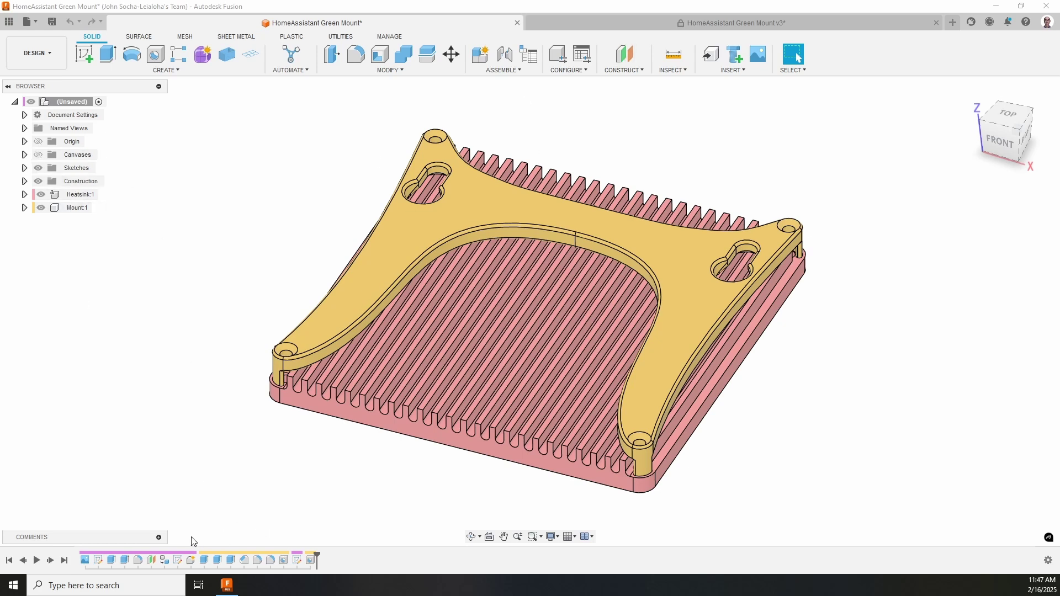
{"action": "mouse_move", "coordinate": [253, 506]}
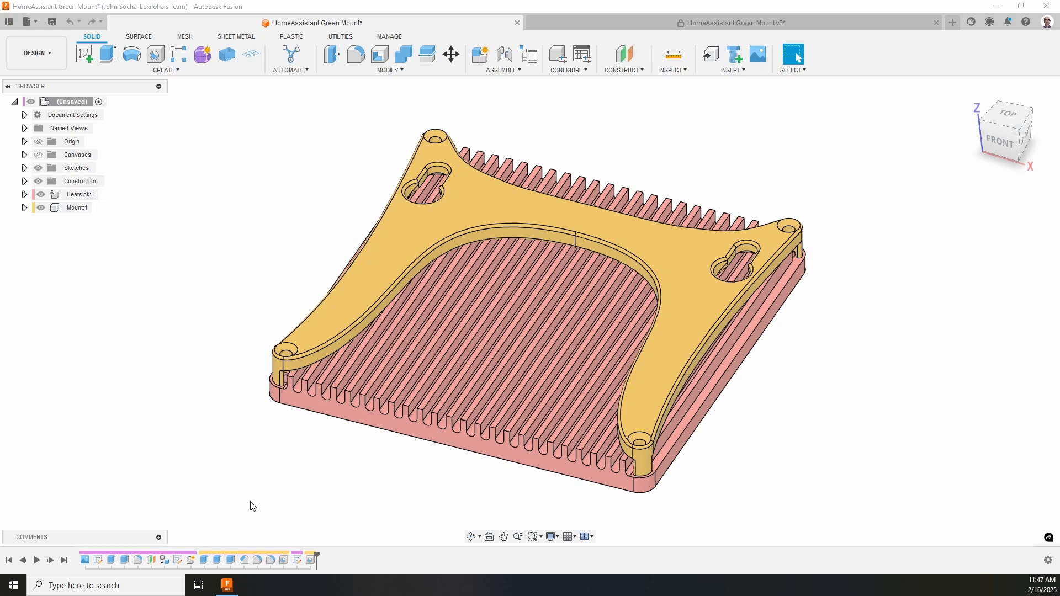
- Open the HomeAssistant Green Mount v3 design and replay history through the tab sketch and extrude
{"action": "left_click", "coordinate": [733, 23]}
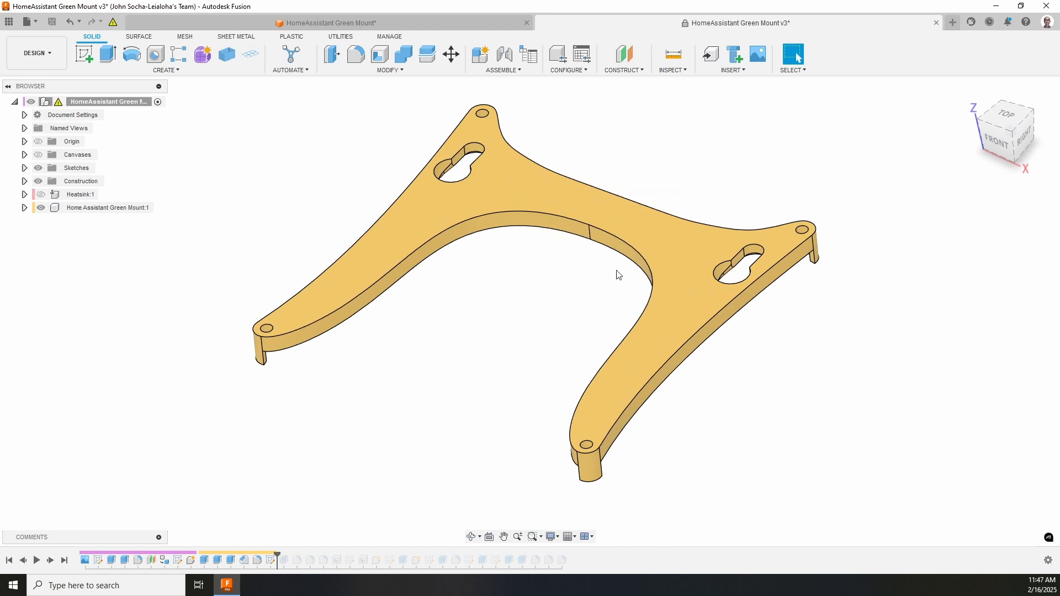
{"action": "mouse_move", "coordinate": [529, 307]}
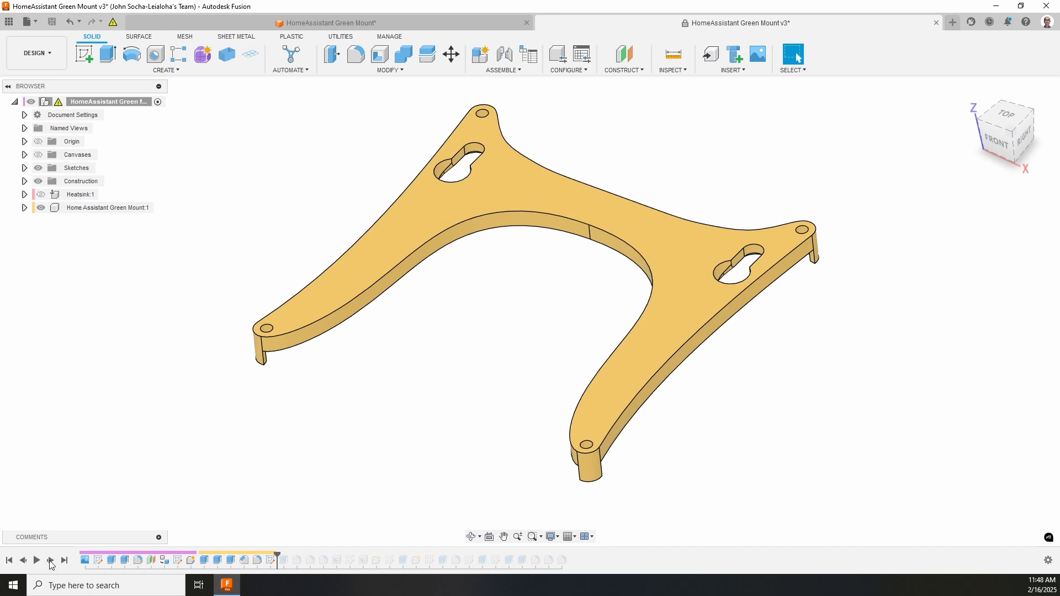
{"action": "left_click", "coordinate": [270, 560]}
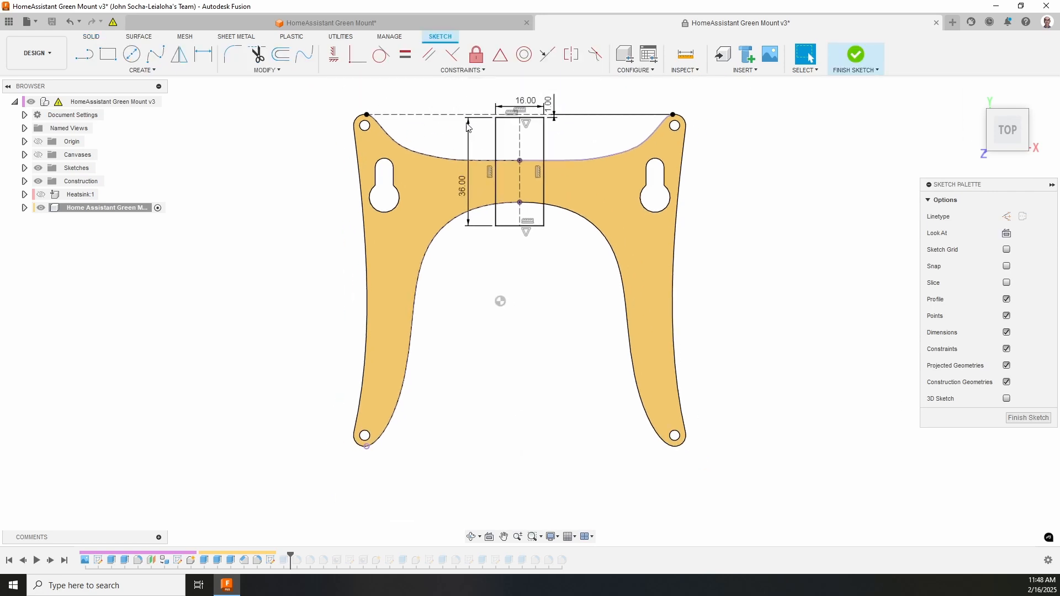
{"action": "mouse_move", "coordinate": [529, 157]}
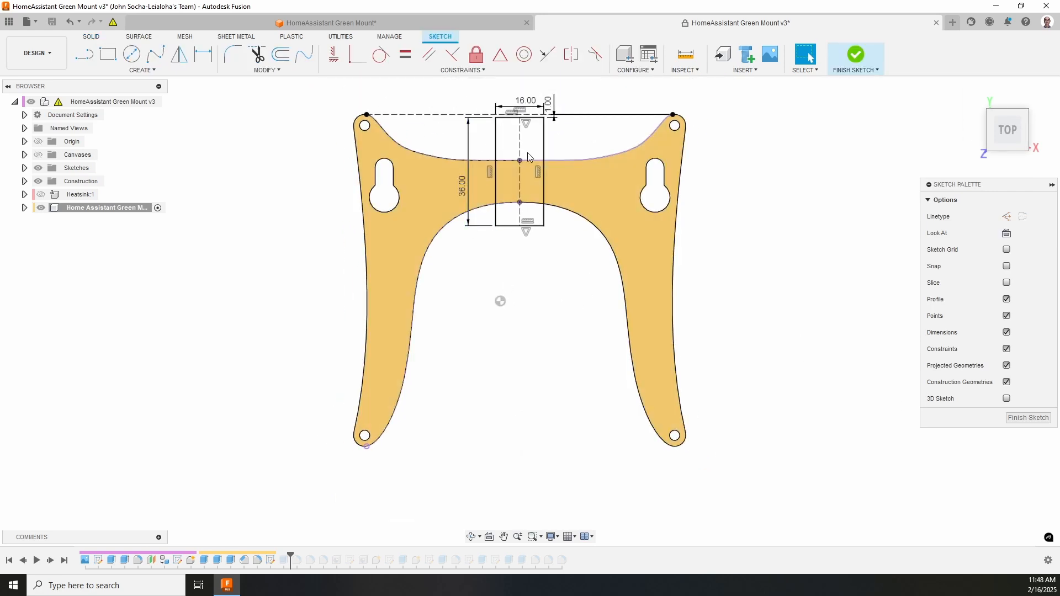
{"action": "left_click", "coordinate": [856, 53]}
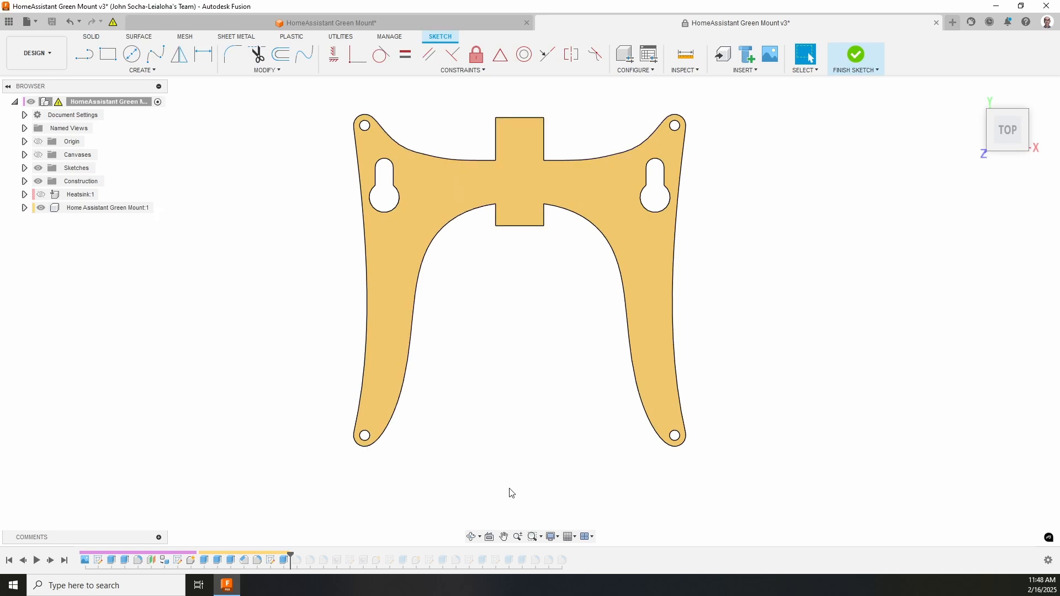
{"action": "left_click", "coordinate": [855, 53]}
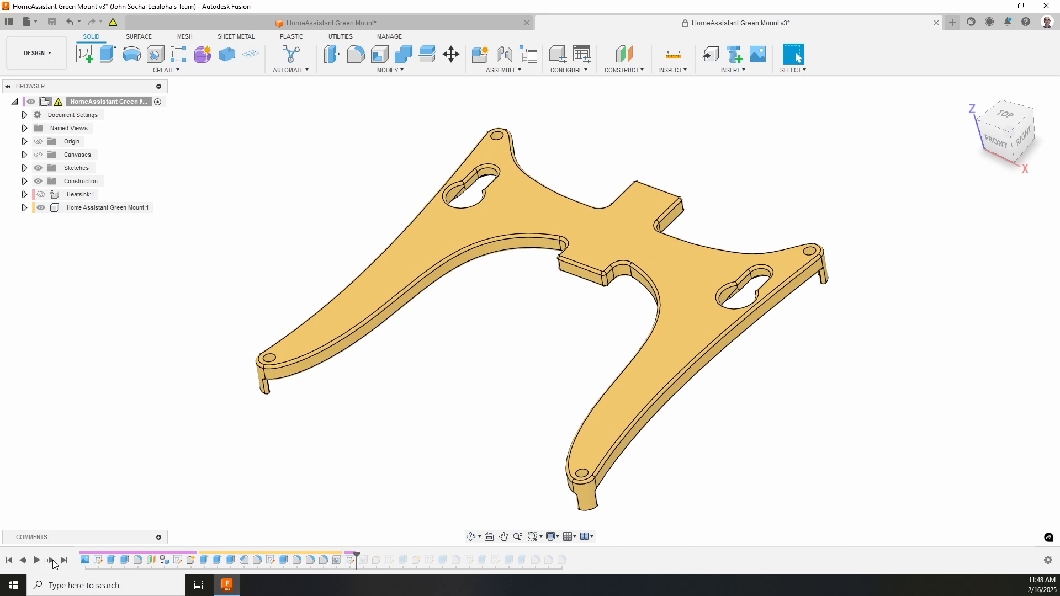
{"action": "left_click", "coordinate": [50, 561]}
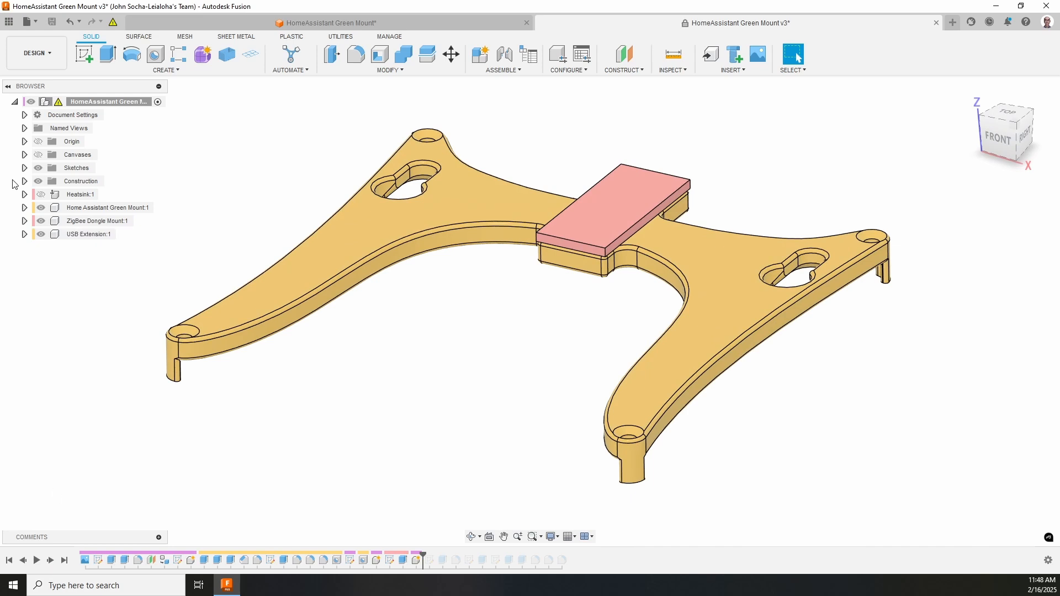
- Advance the v3 history to show the ZigBee dongle housing and USB extension block
{"action": "left_click", "coordinate": [89, 234]}
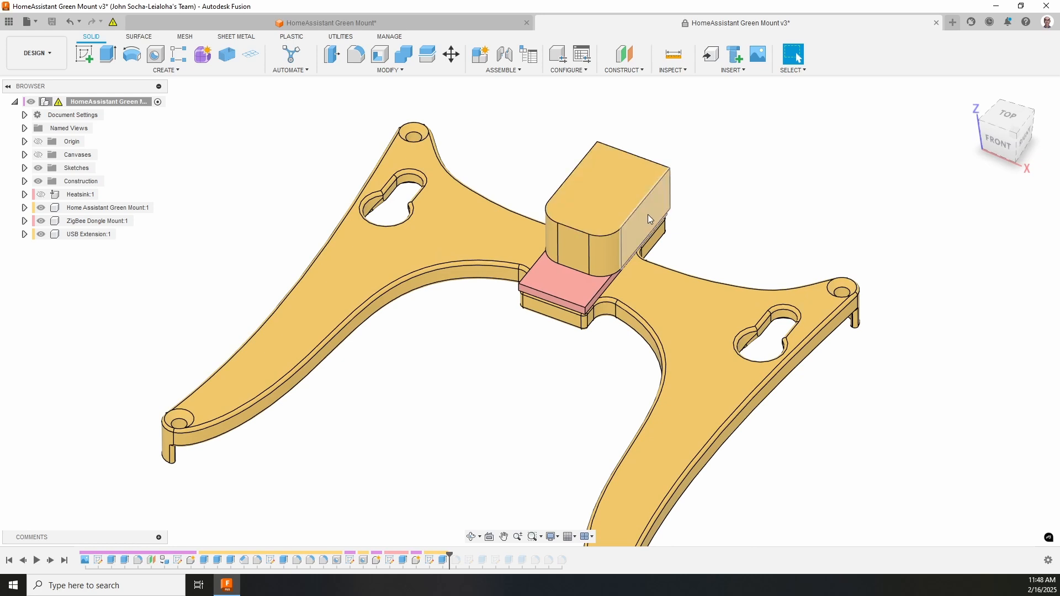
{"action": "mouse_move", "coordinate": [644, 238]}
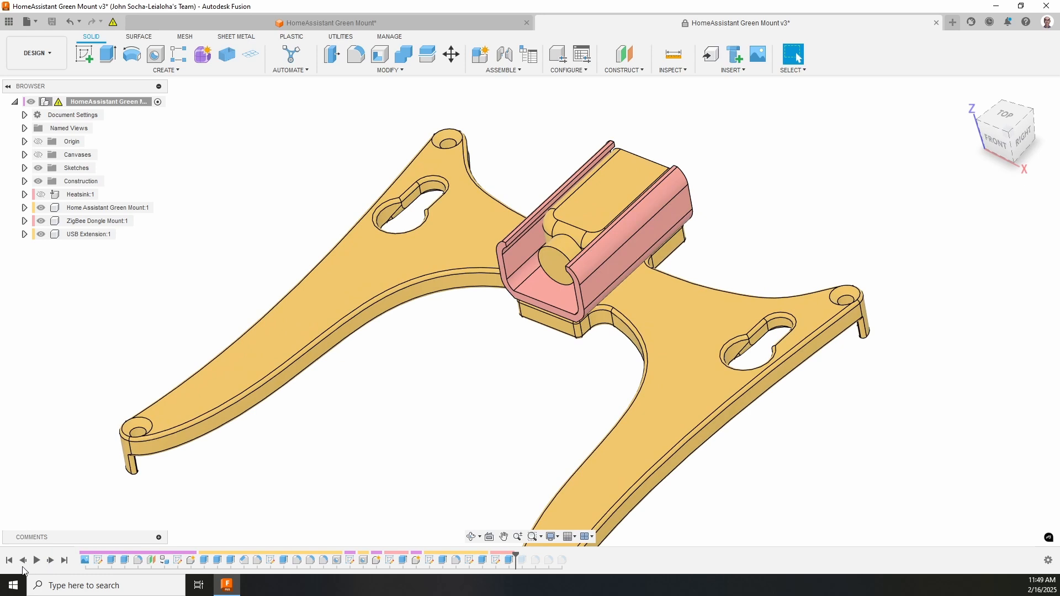
{"action": "mouse_move", "coordinate": [499, 564]}
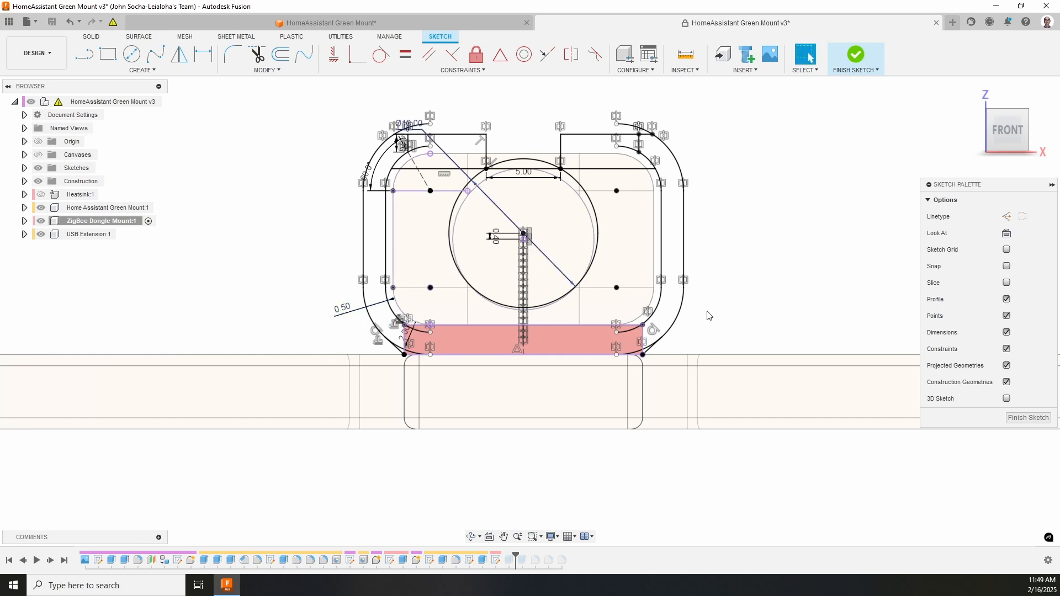
- Advance the history past the dongle carrier's front-view profile sketch
{"action": "left_click", "coordinate": [856, 54]}
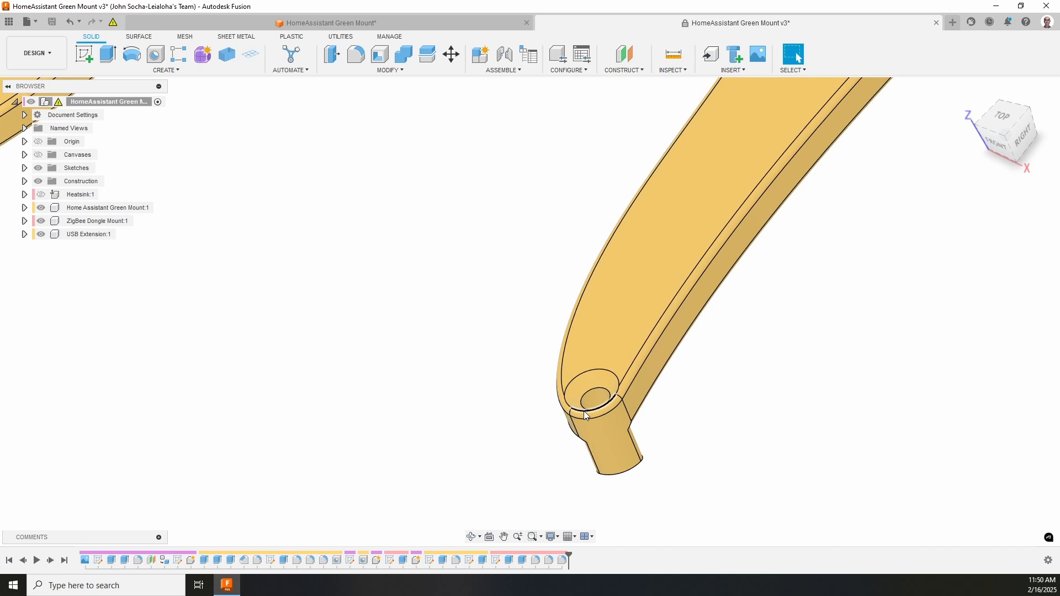
{"action": "left_click", "coordinate": [588, 411]}
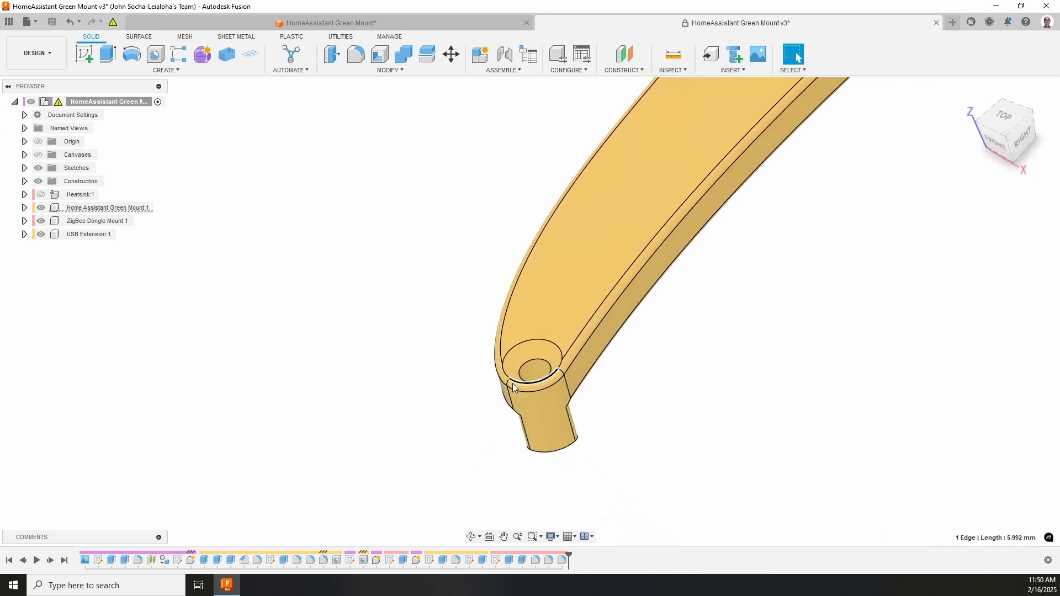
{"action": "mouse_move", "coordinate": [562, 379]}
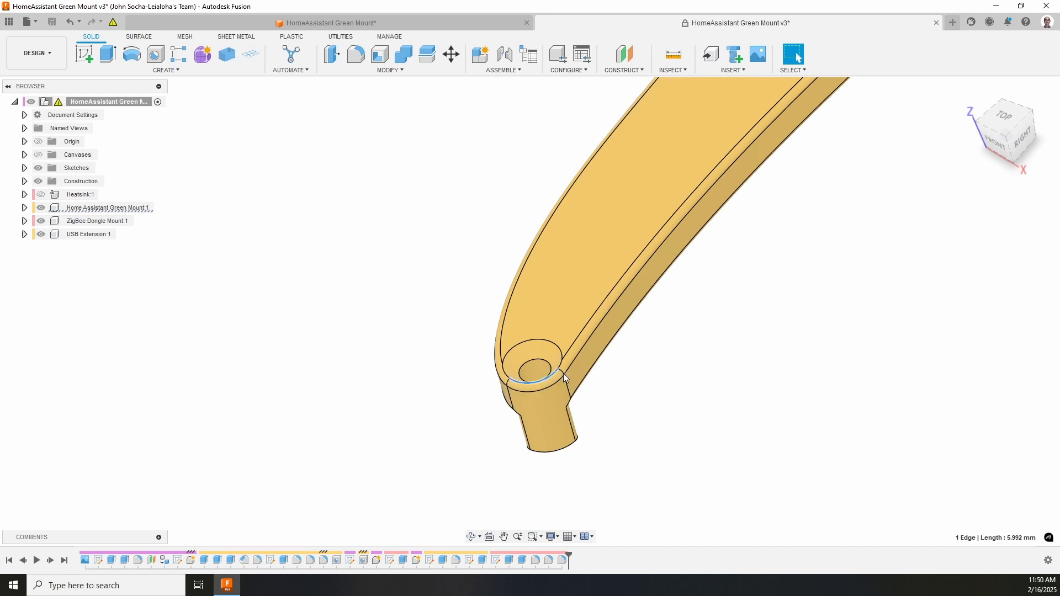
{"action": "mouse_move", "coordinate": [549, 397]}
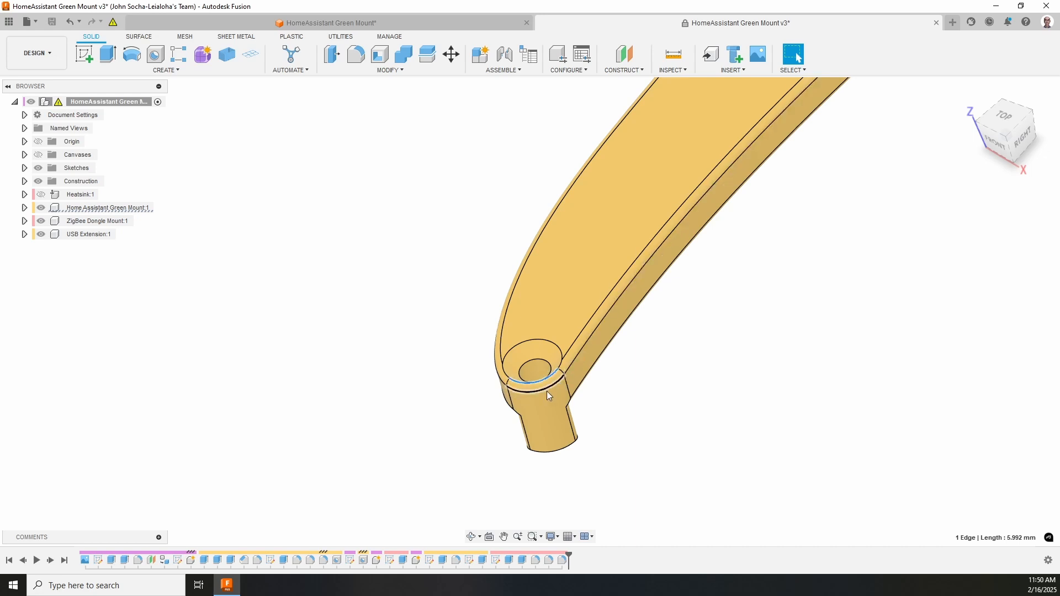
{"action": "mouse_move", "coordinate": [444, 458]}
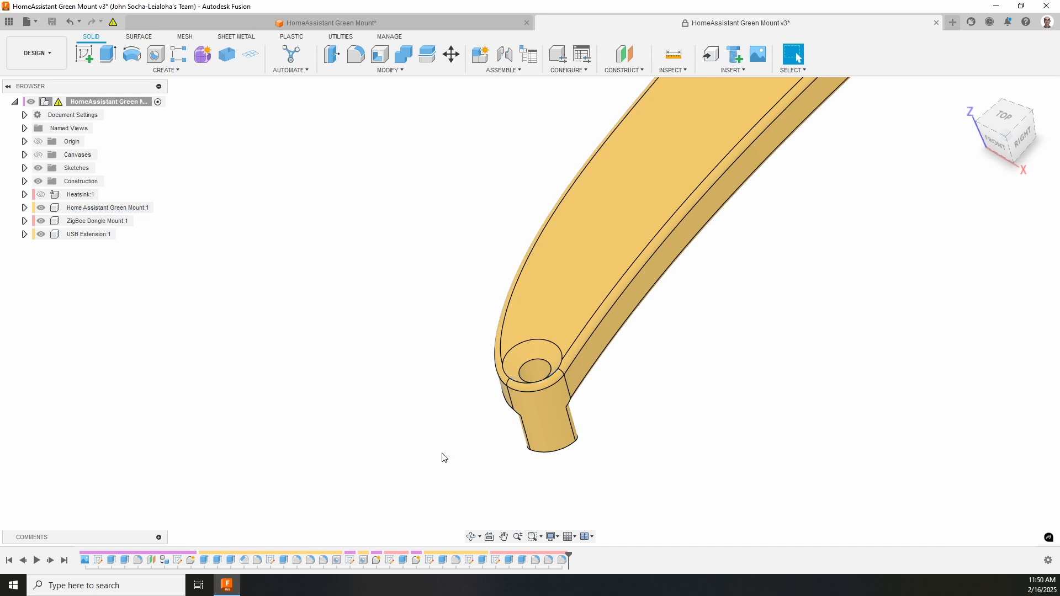
{"action": "mouse_move", "coordinate": [401, 436]}
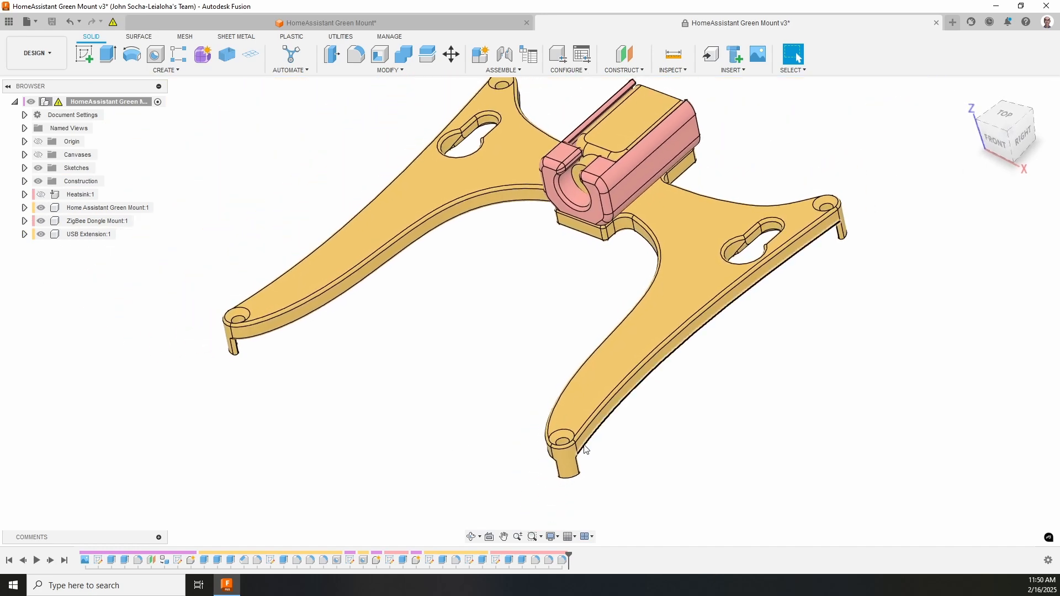
{"action": "mouse_move", "coordinate": [412, 447]}
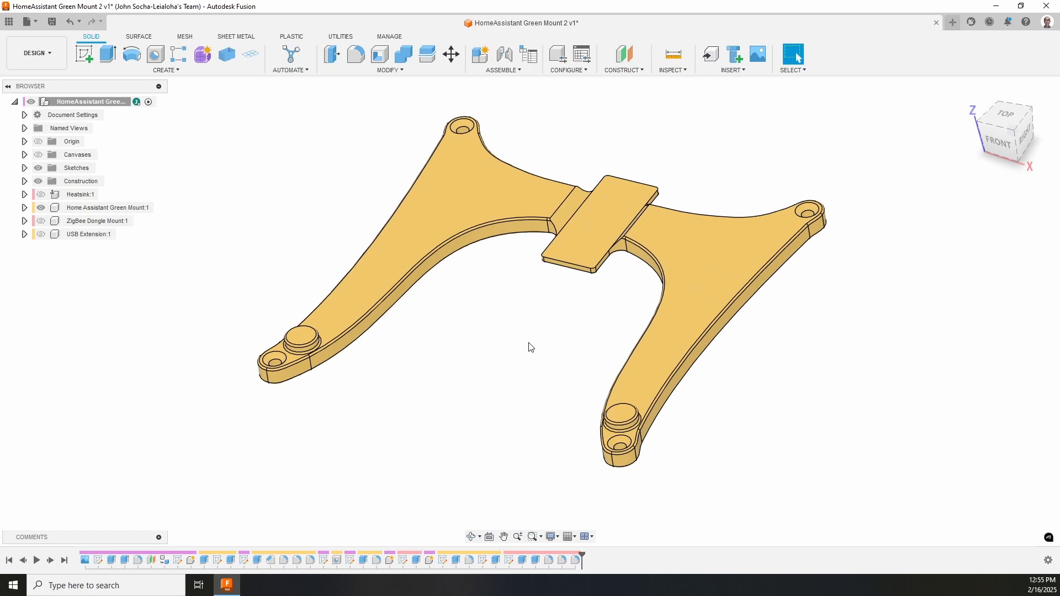
{"action": "mouse_move", "coordinate": [274, 355]}
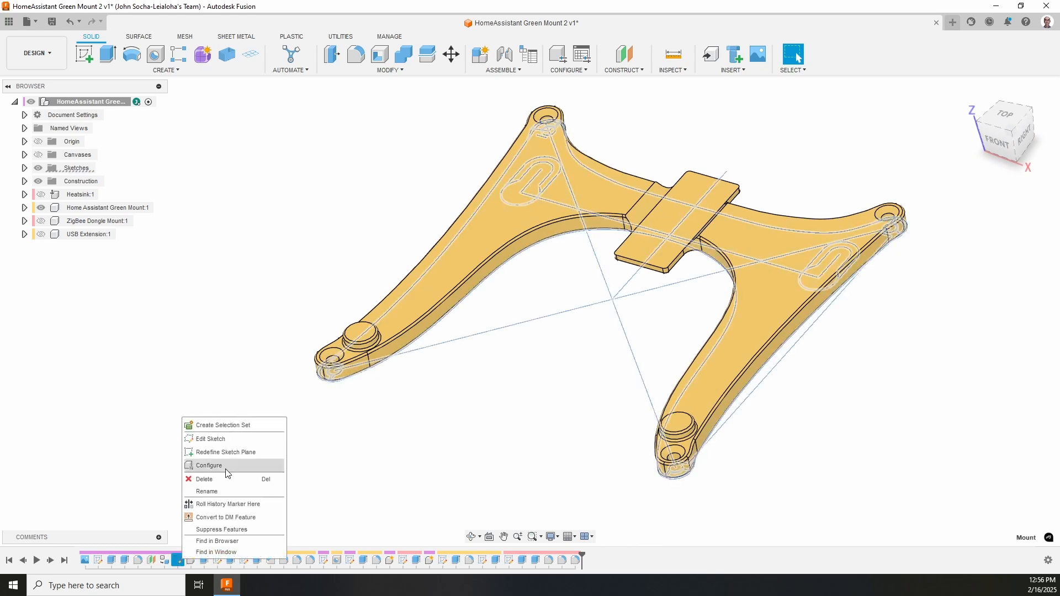
{"action": "left_click", "coordinate": [210, 439]}
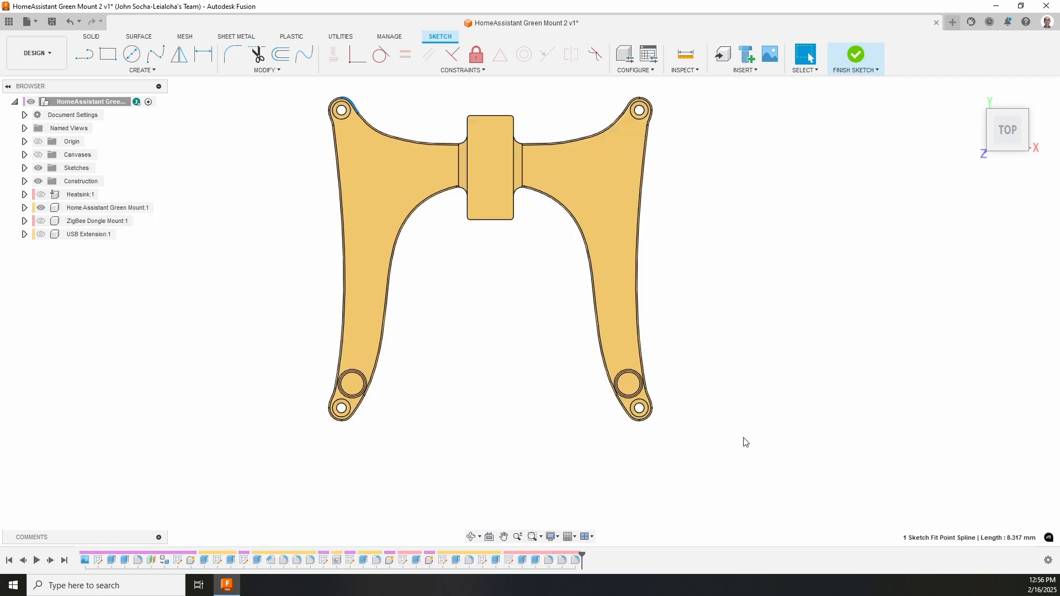
{"action": "left_click", "coordinate": [856, 53]}
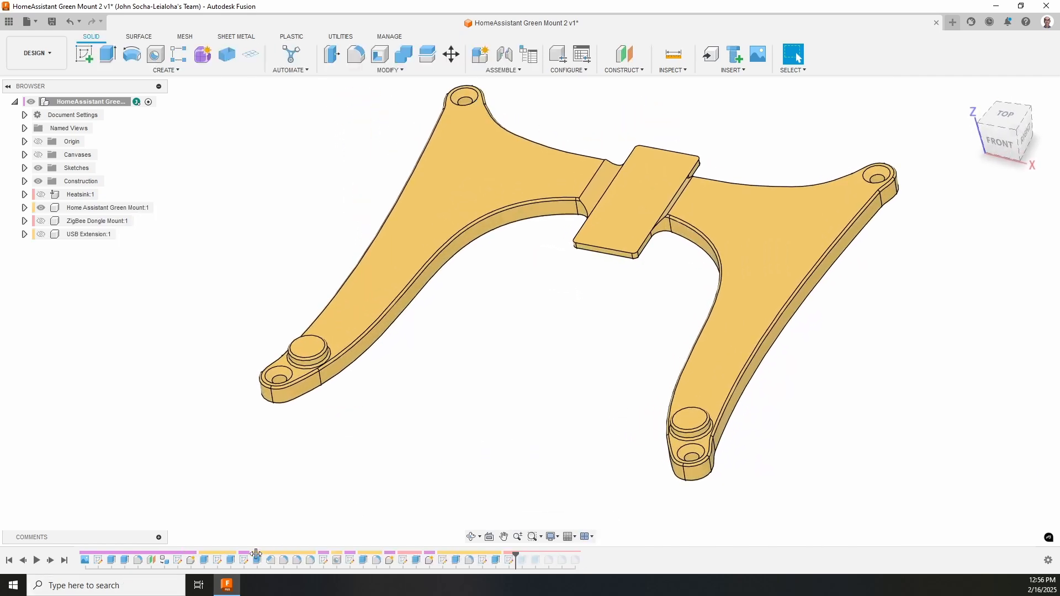
- Drag the Mount 2 history marker back to the bare base plate
{"action": "left_click_drag", "start_coordinate": [514, 560], "coordinate": [237, 560]}
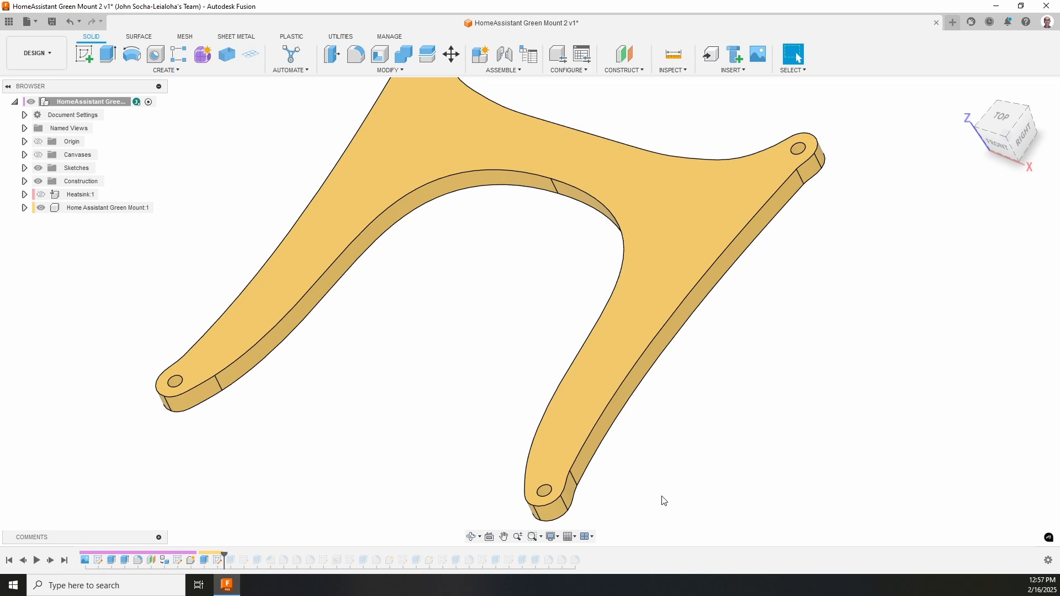
{"action": "mouse_move", "coordinate": [665, 504]}
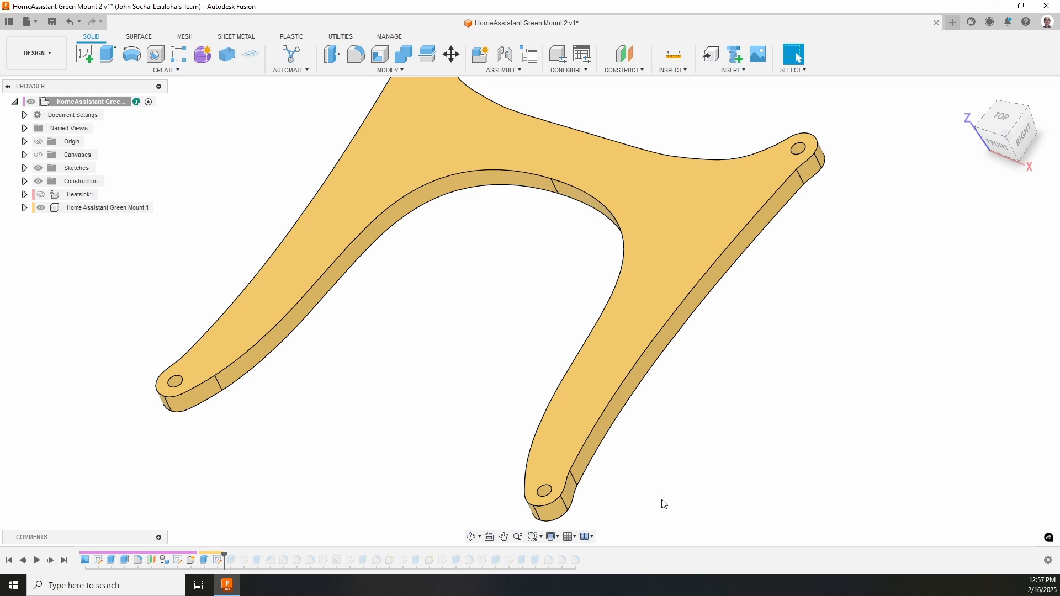